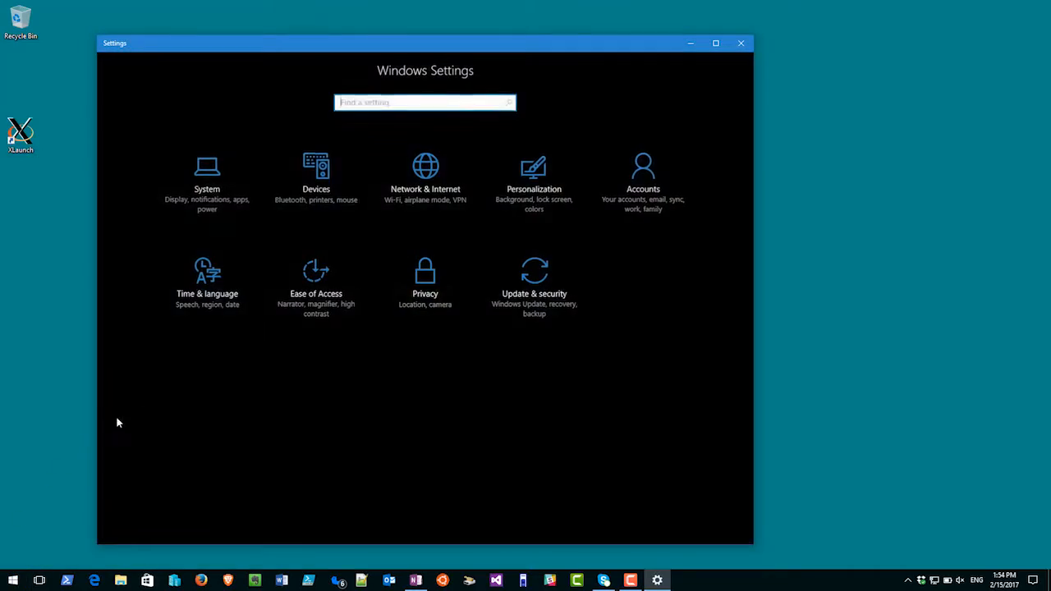
Search 'sync' and reach the Sync your settings page under Accounts.
text(sync)
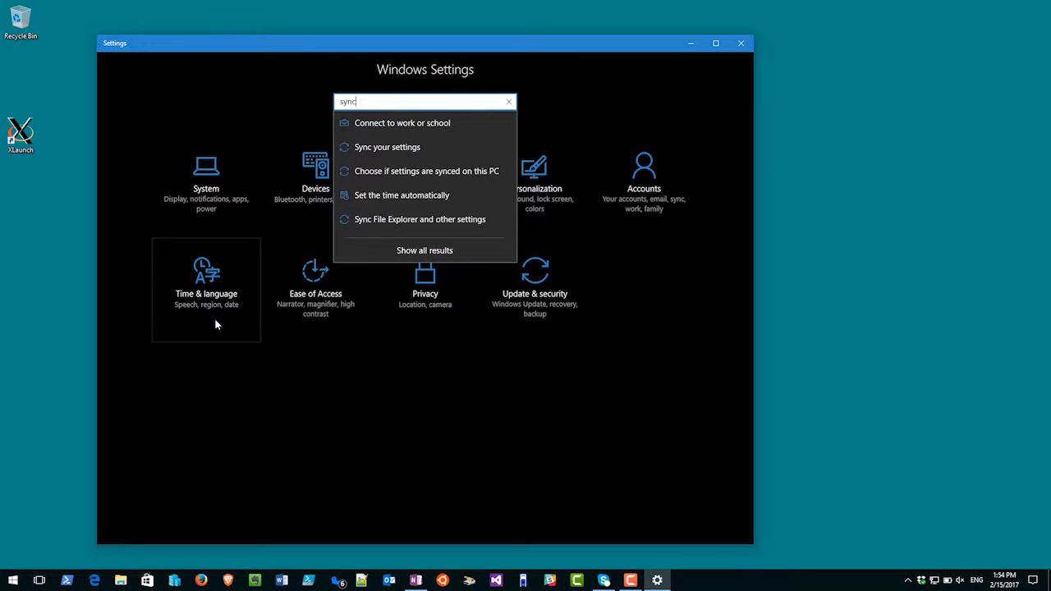
mouse_move(374, 179)
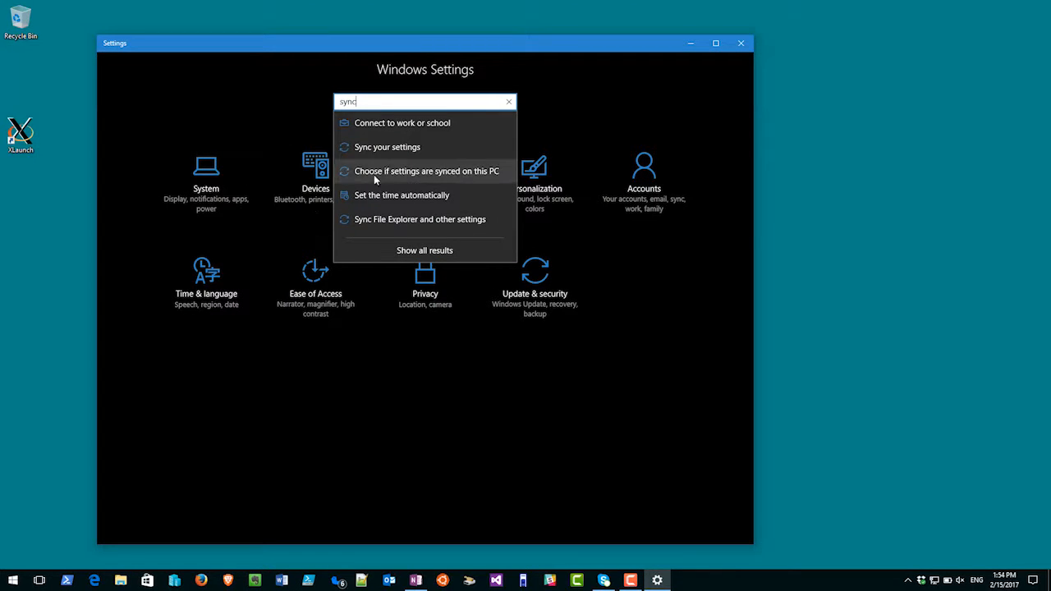
click(387, 148)
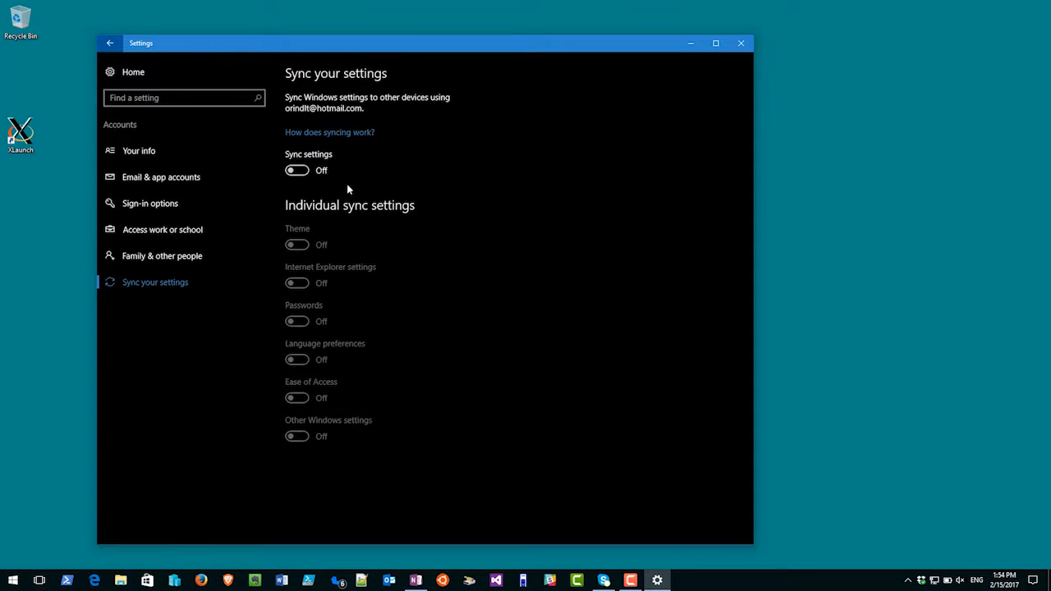
Switch Sync settings On so all six individual sync options turn on.
click(296, 169)
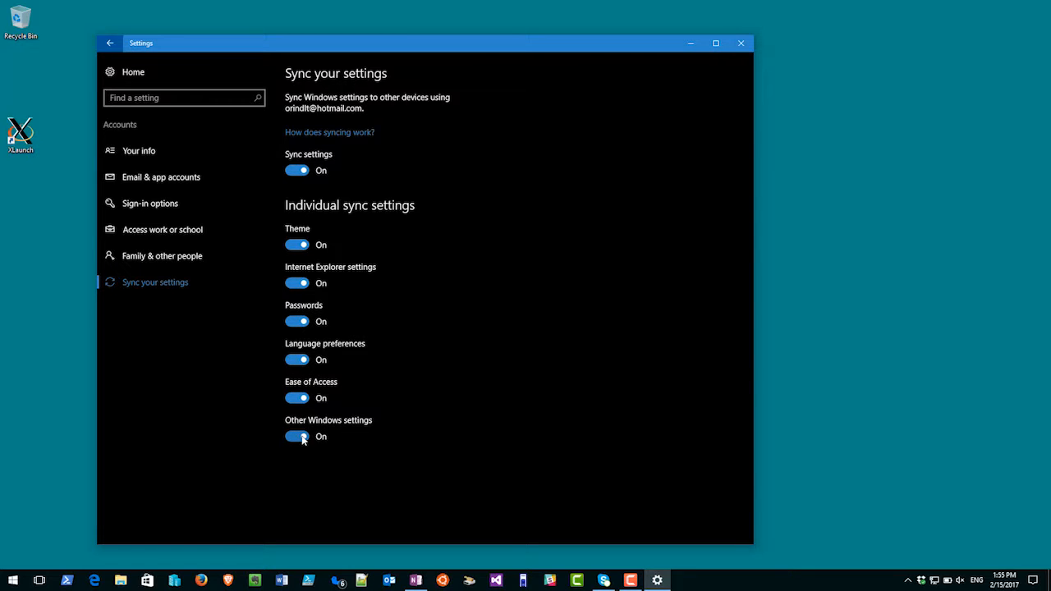
click(297, 436)
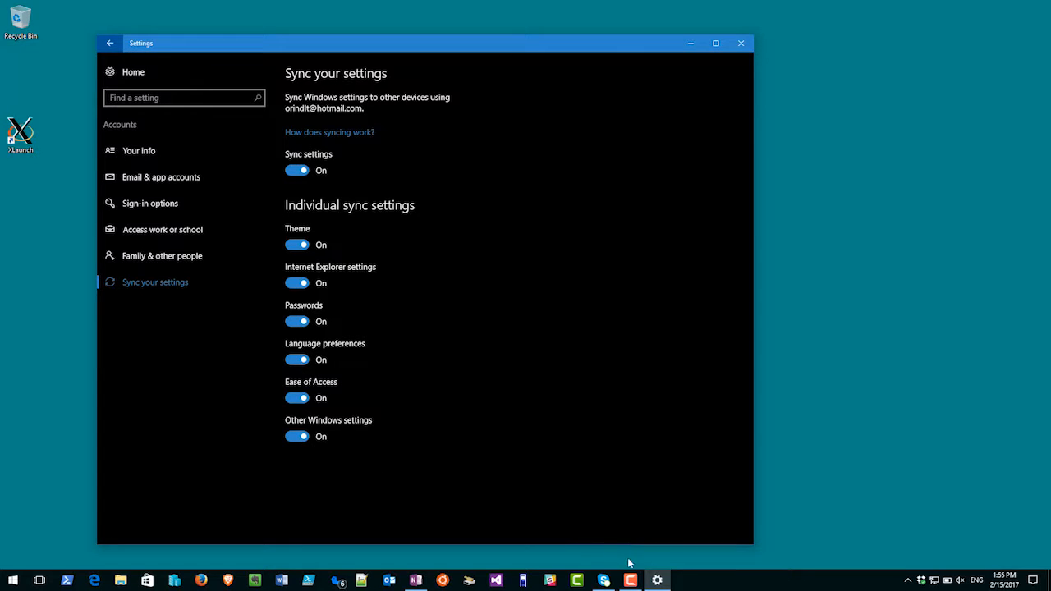